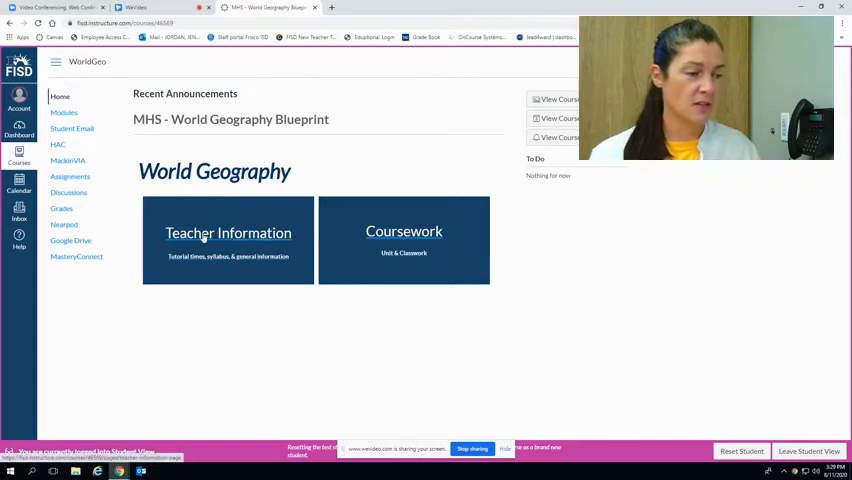
Open the World Geography Teacher Information page and view the tutorial times and Zoom link
click(228, 232)
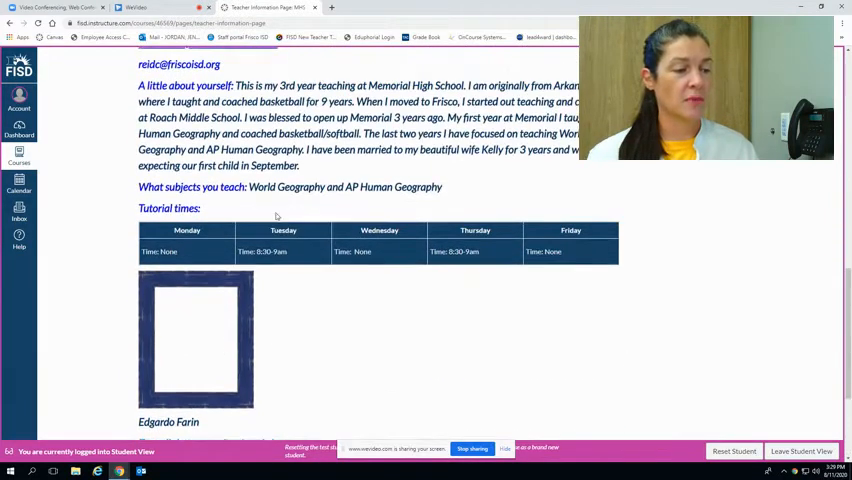
scroll(up, 3)
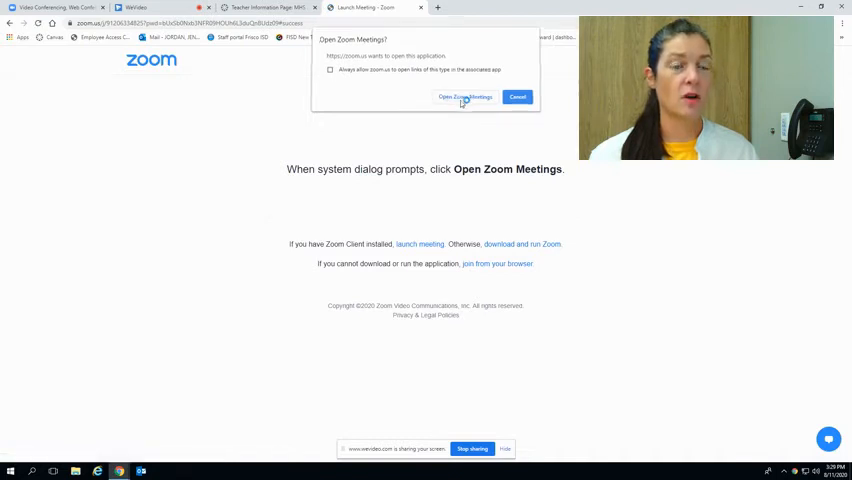
Confirm the browser prompt to launch the teacher's meeting in the Zoom app
click(464, 97)
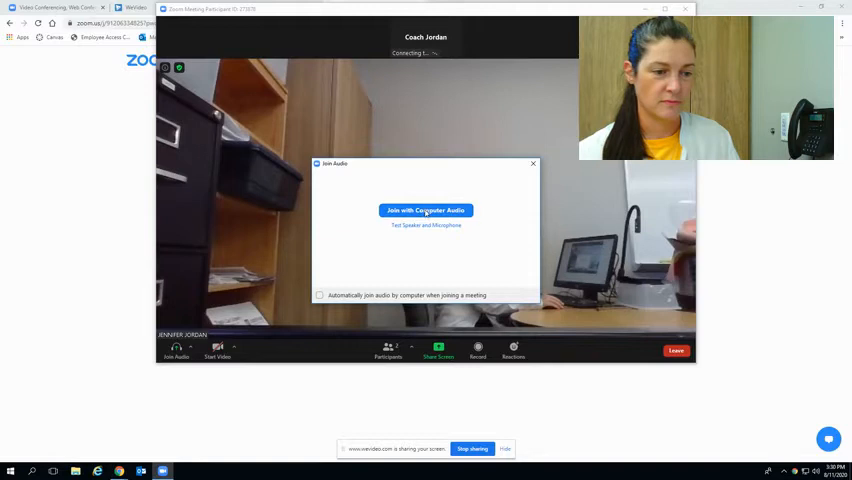
Join the meeting with computer audio, then leave it
click(425, 210)
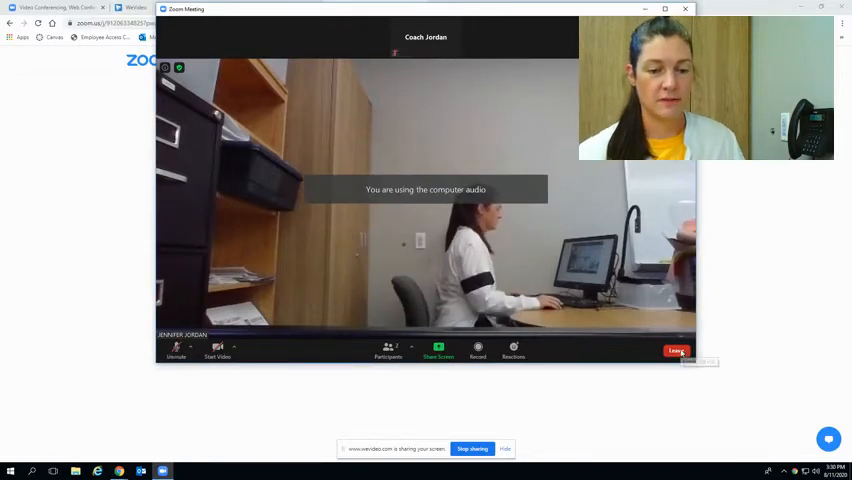
click(677, 351)
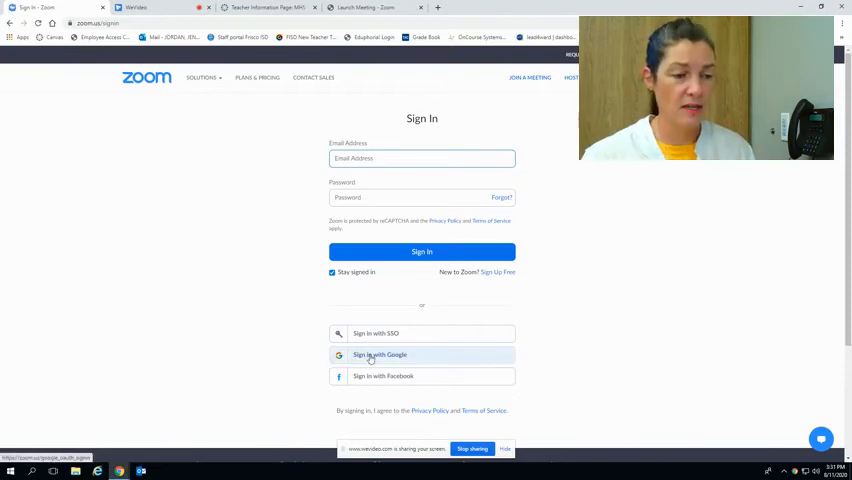
Start signing in to the Zoom web portal with a Google account
click(380, 354)
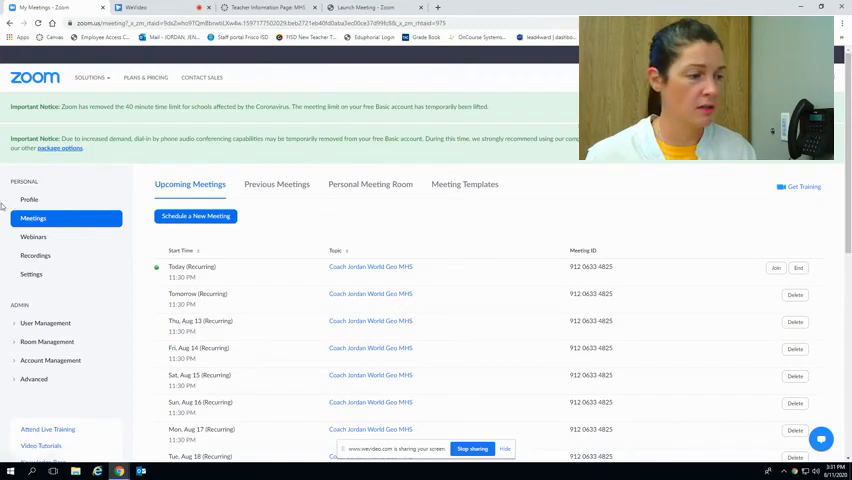
Open the Profile page from the Zoom portal's left sidebar
click(29, 126)
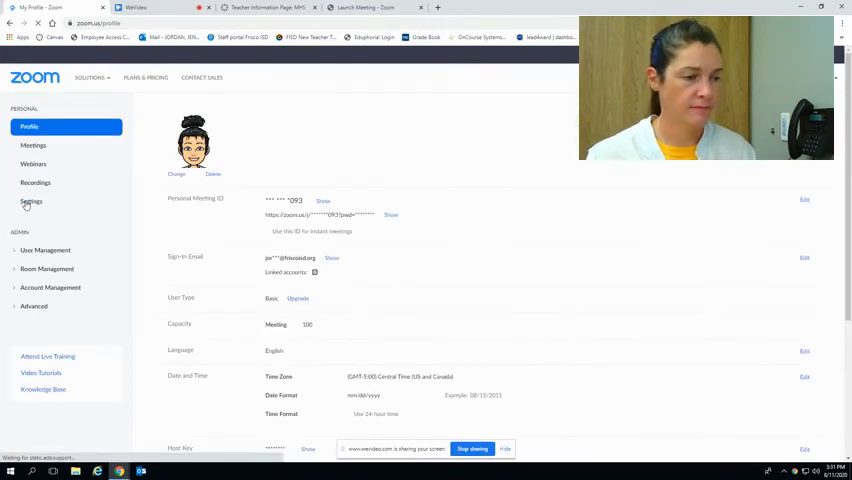